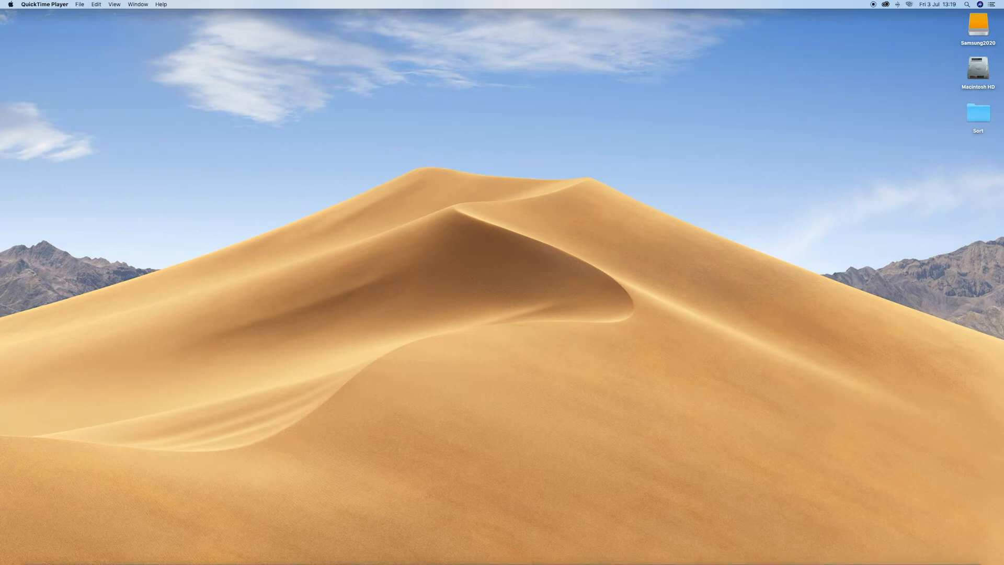
{"action": "mouse_move", "coordinate": [527, 548]}
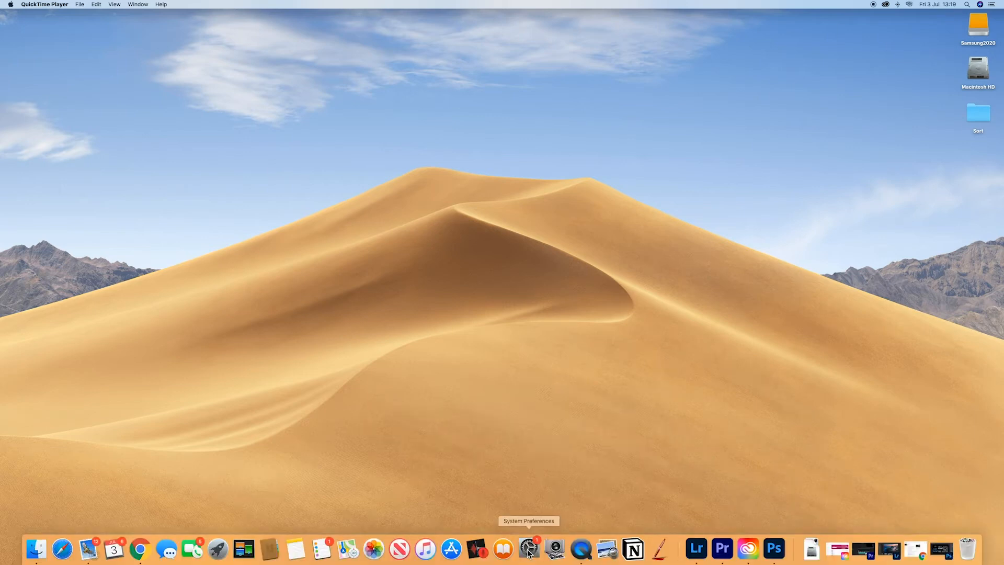
- Bring up the desktop's shortcut menu on an empty area of the Finder desktop
{"action": "left_click", "coordinate": [527, 549]}
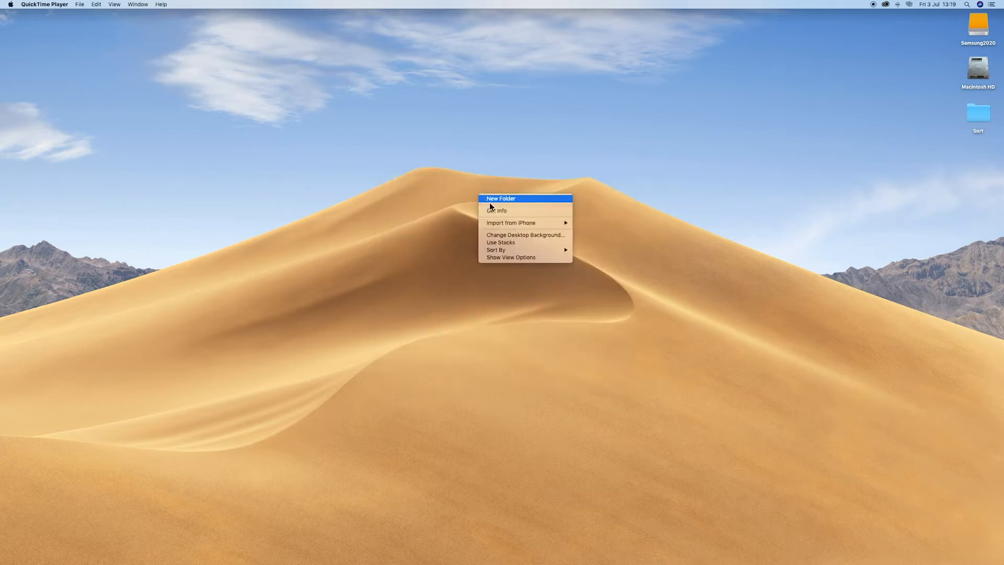
- Go to Change Desktop Background… to reach the Desktop & Screen Saver pane
{"action": "left_click", "coordinate": [503, 237]}
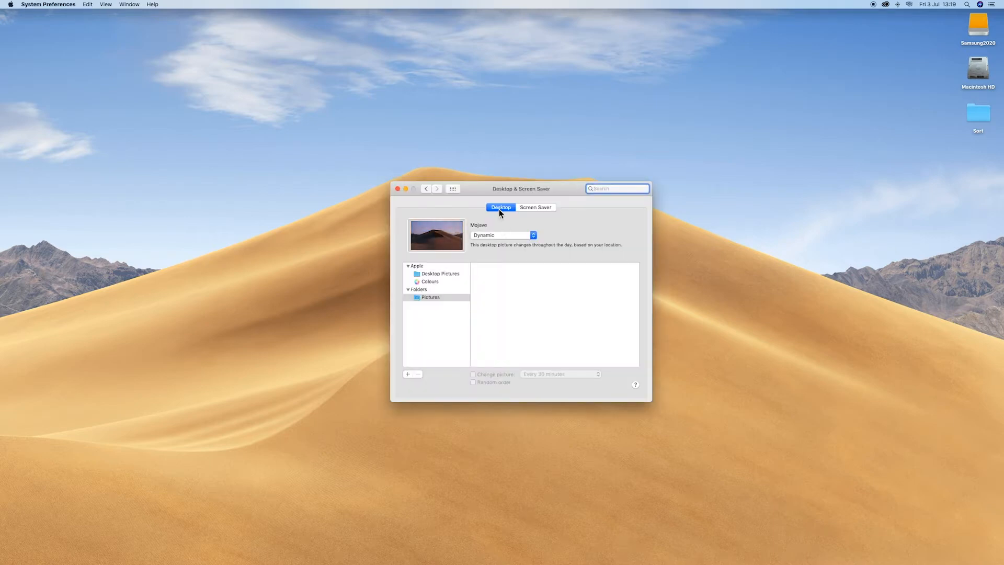
{"action": "mouse_move", "coordinate": [475, 252]}
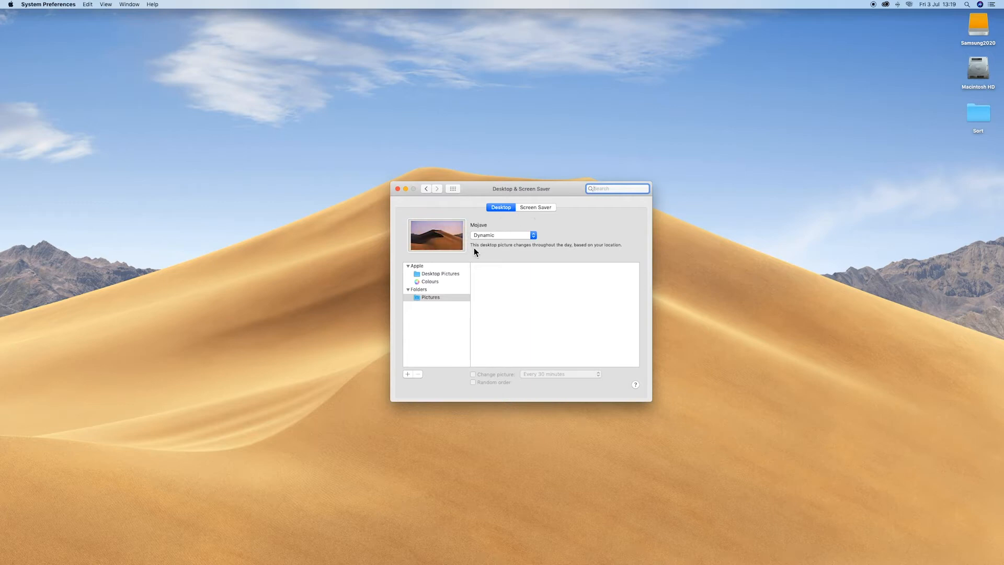
{"action": "mouse_move", "coordinate": [408, 379]}
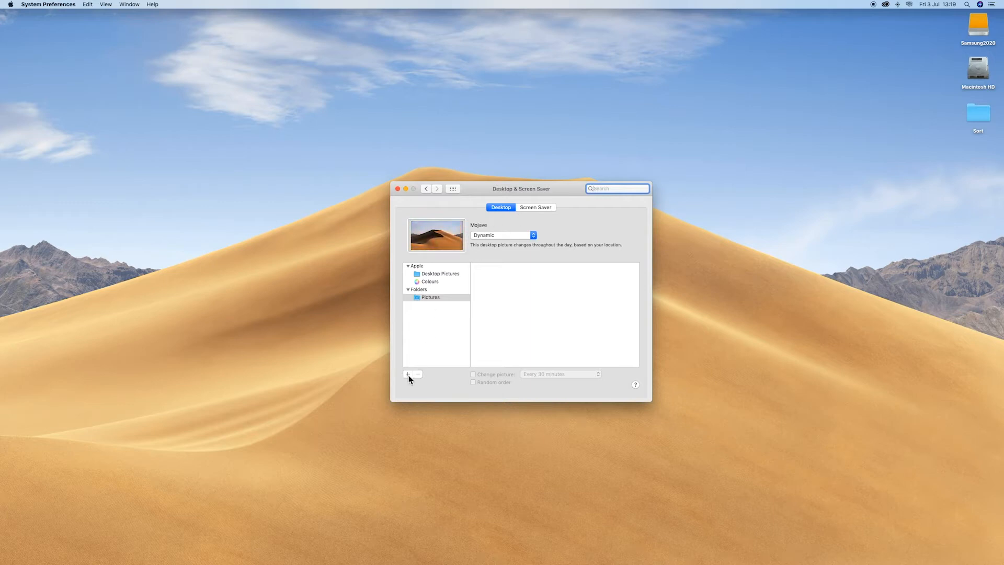
- Add the Screen Savers image folder from the Samsung2020 drive as a desktop picture source
{"action": "left_click", "coordinate": [407, 374]}
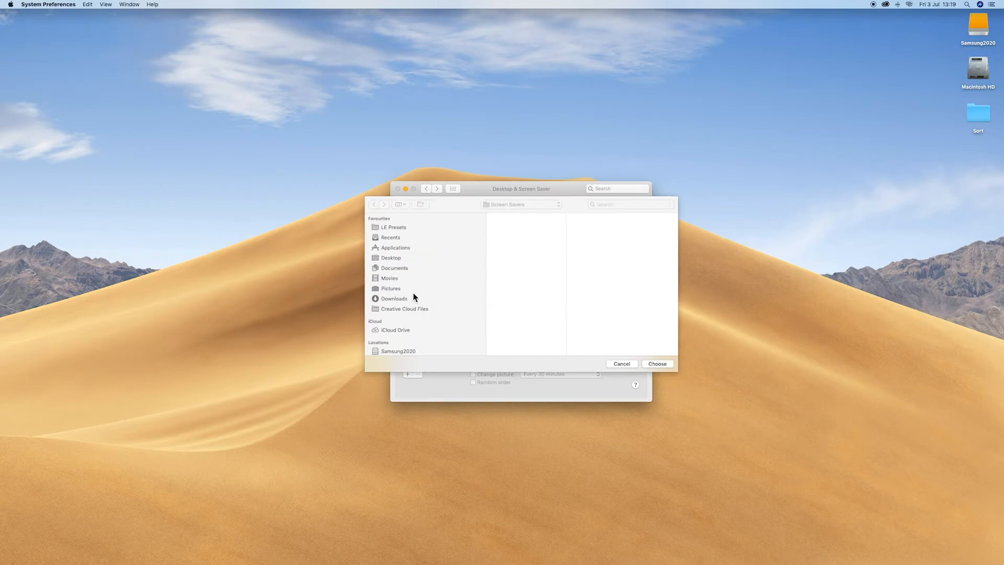
{"action": "left_click", "coordinate": [398, 351]}
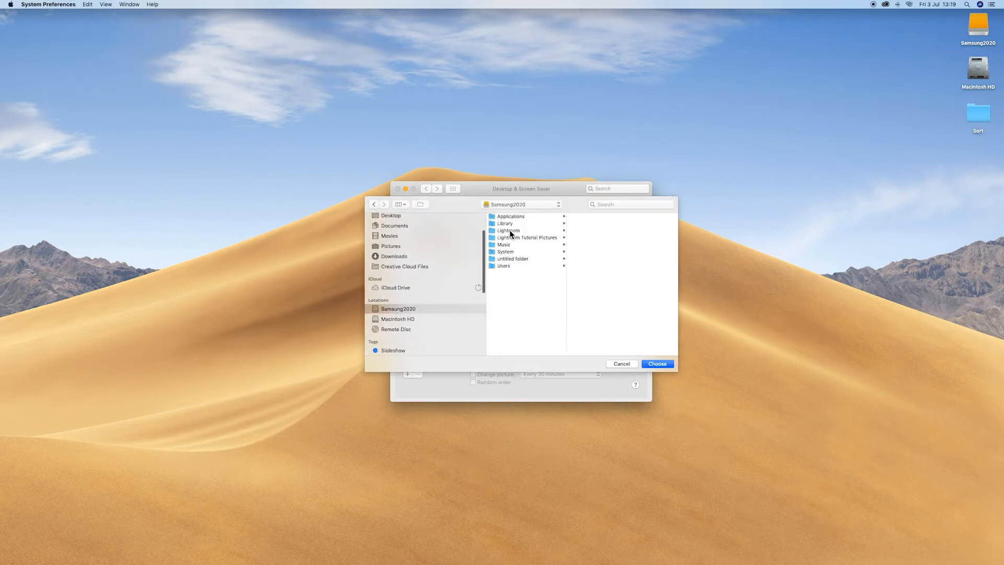
{"action": "mouse_move", "coordinate": [427, 321]}
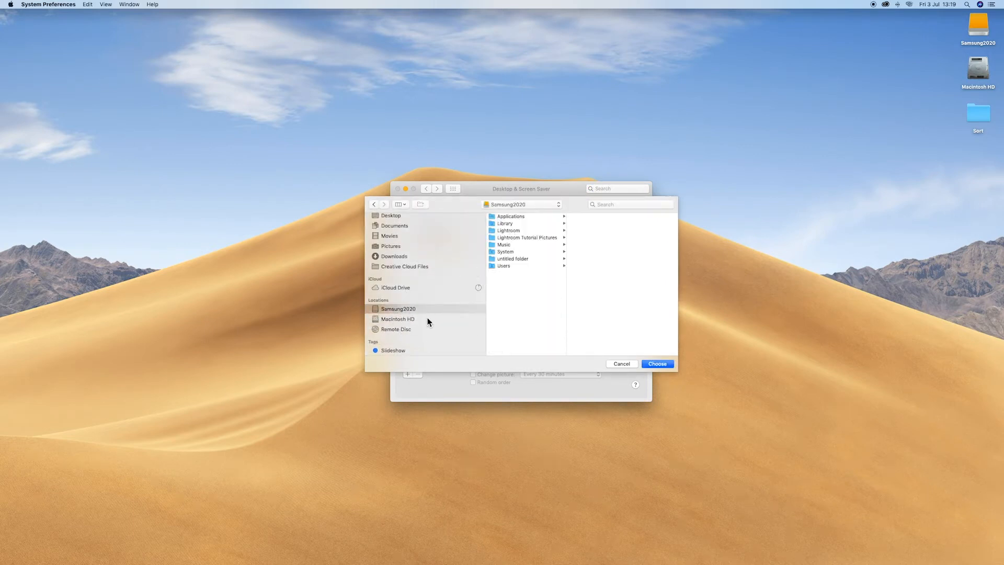
{"action": "left_click", "coordinate": [397, 318]}
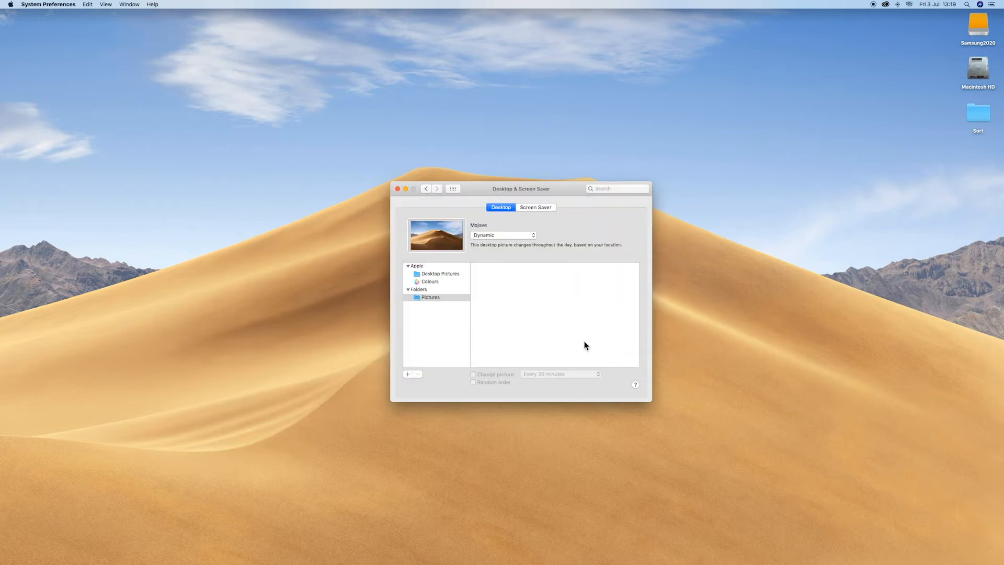
{"action": "left_click", "coordinate": [437, 304]}
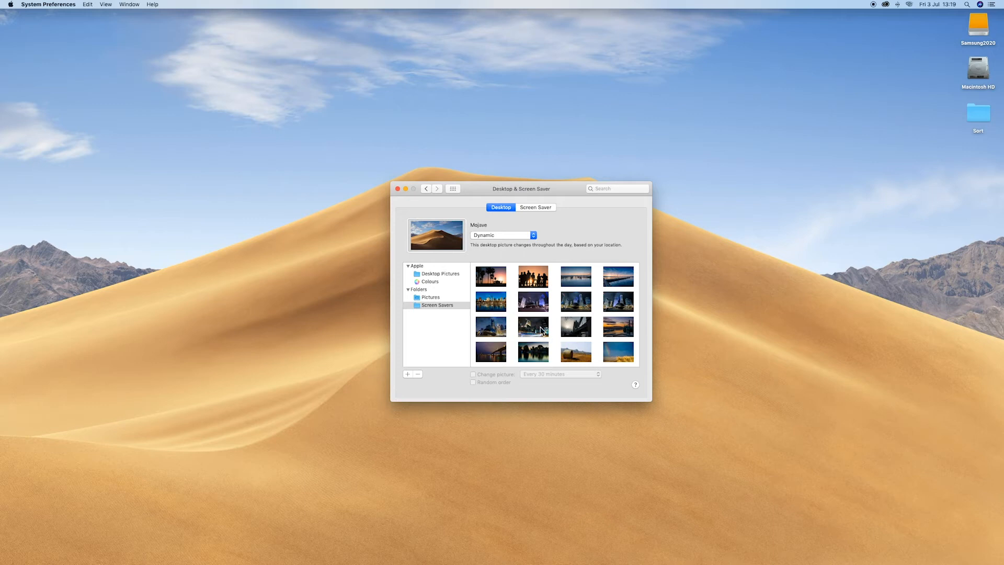
{"action": "mouse_move", "coordinate": [503, 240]}
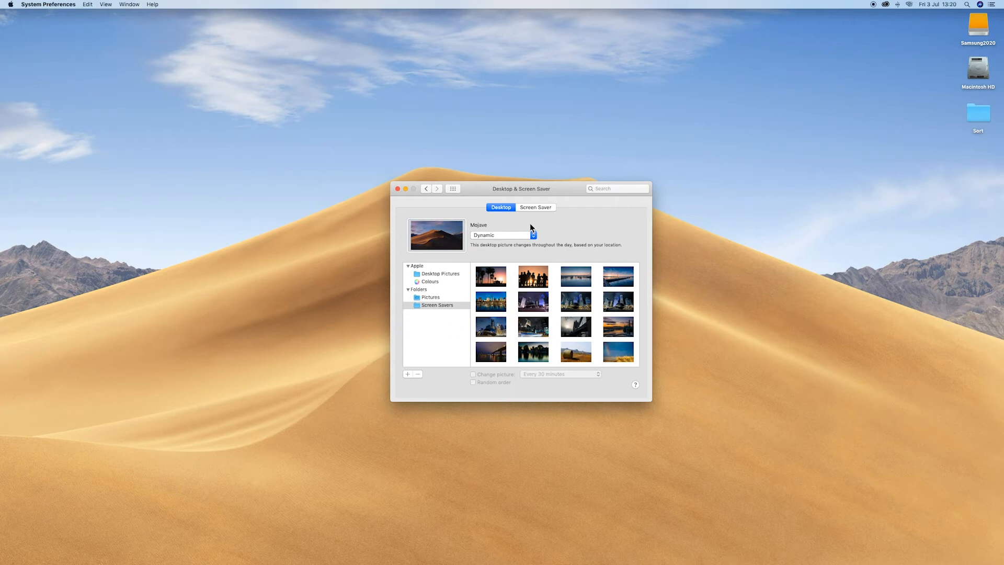
- Switch to the Screen Saver settings with Ken Burns selected
{"action": "left_click", "coordinate": [536, 207]}
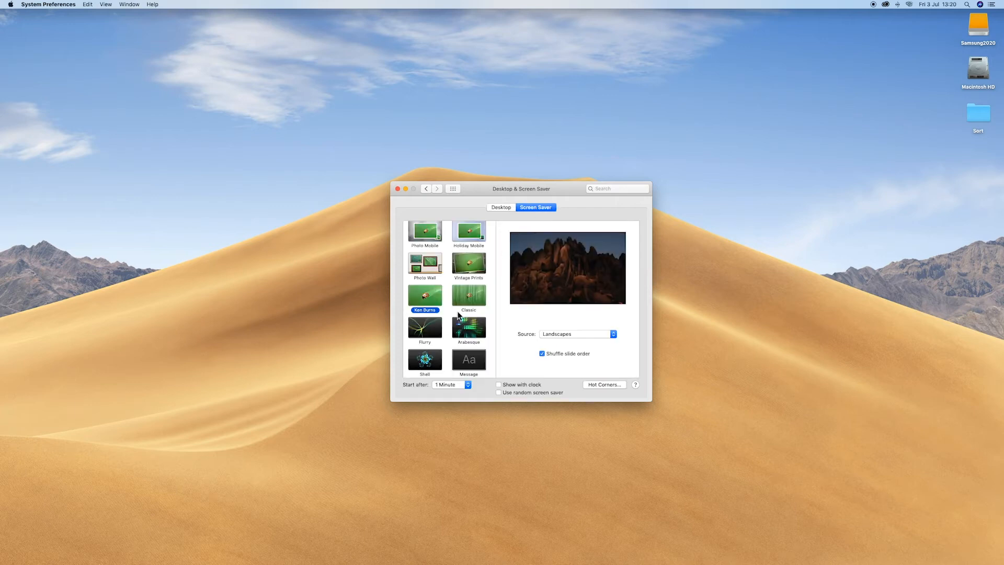
- Set the Ken Burns source to the Screen Savers folder instead of Landscapes
{"action": "left_click", "coordinate": [574, 334]}
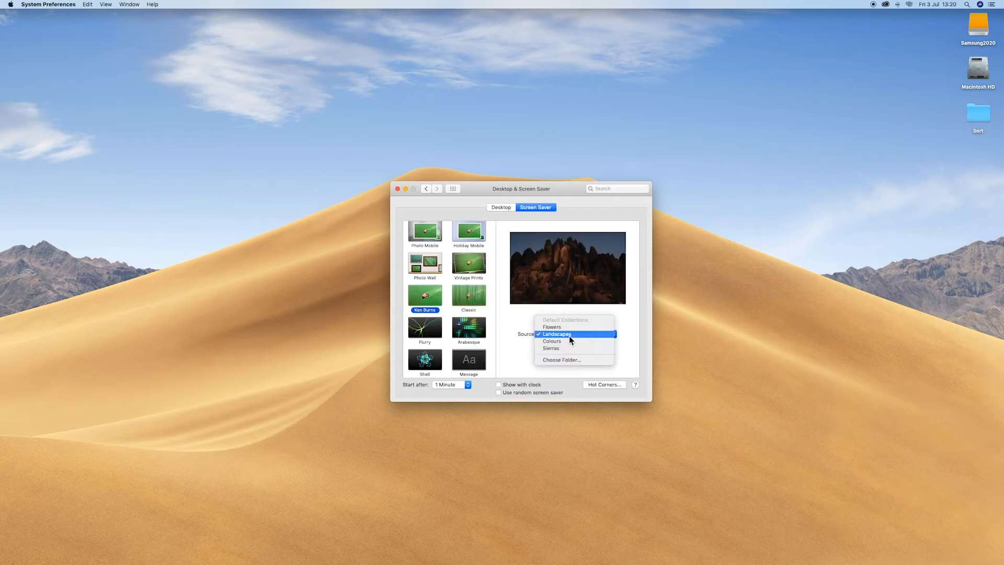
{"action": "left_click", "coordinate": [556, 334]}
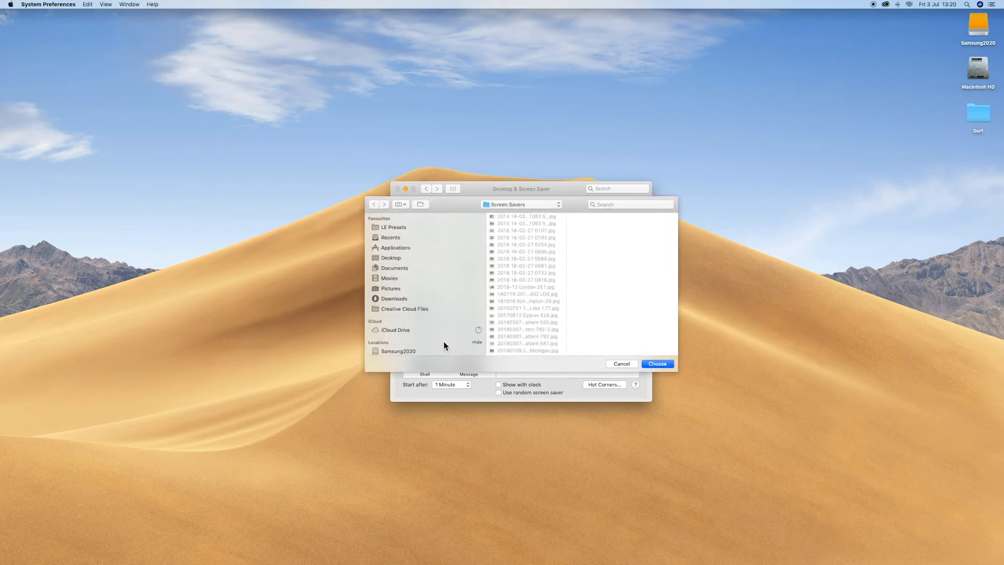
{"action": "left_click", "coordinate": [398, 296]}
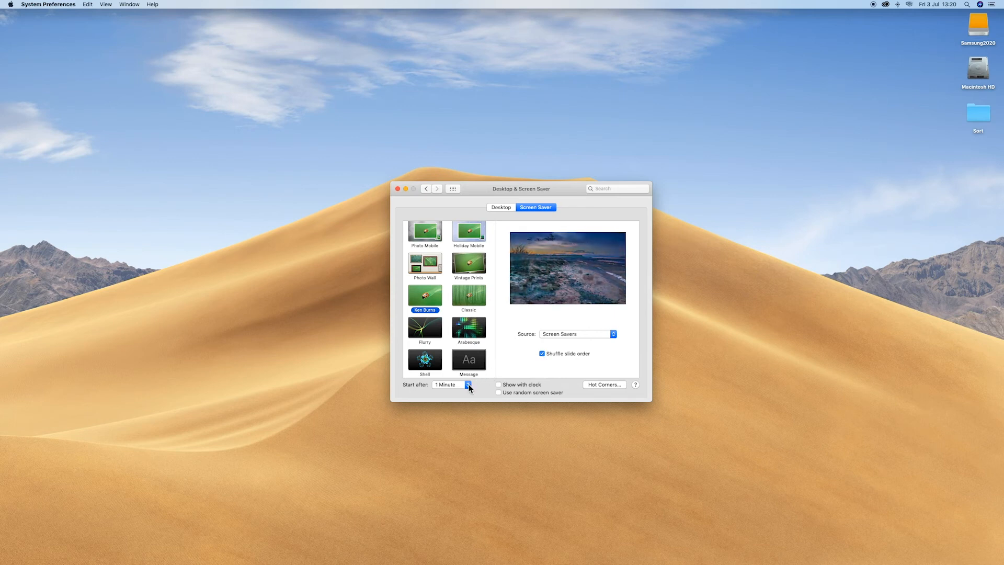
- Set the screen saver to start after 20 minutes instead of 1 minute
{"action": "left_click", "coordinate": [448, 384]}
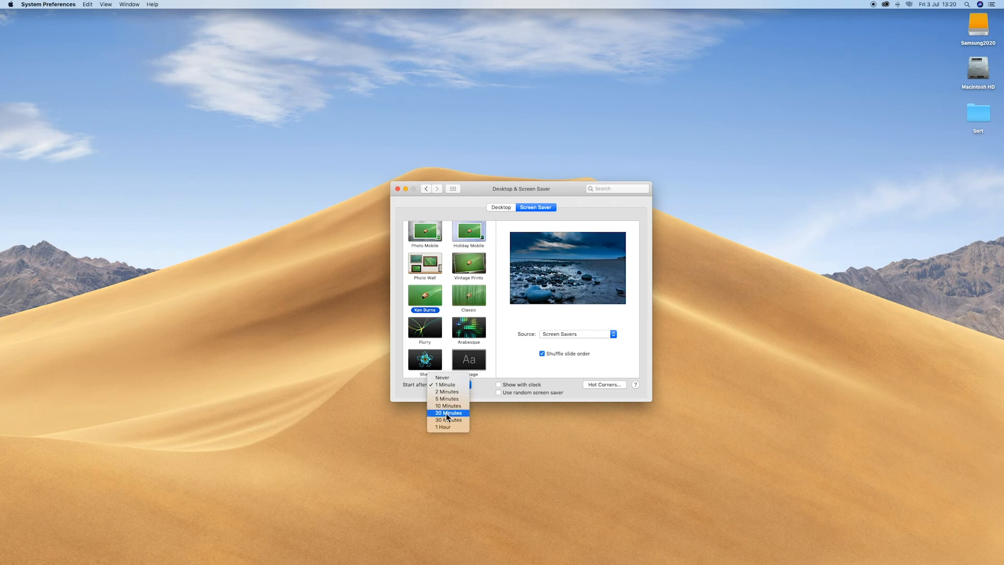
{"action": "left_click", "coordinate": [449, 412]}
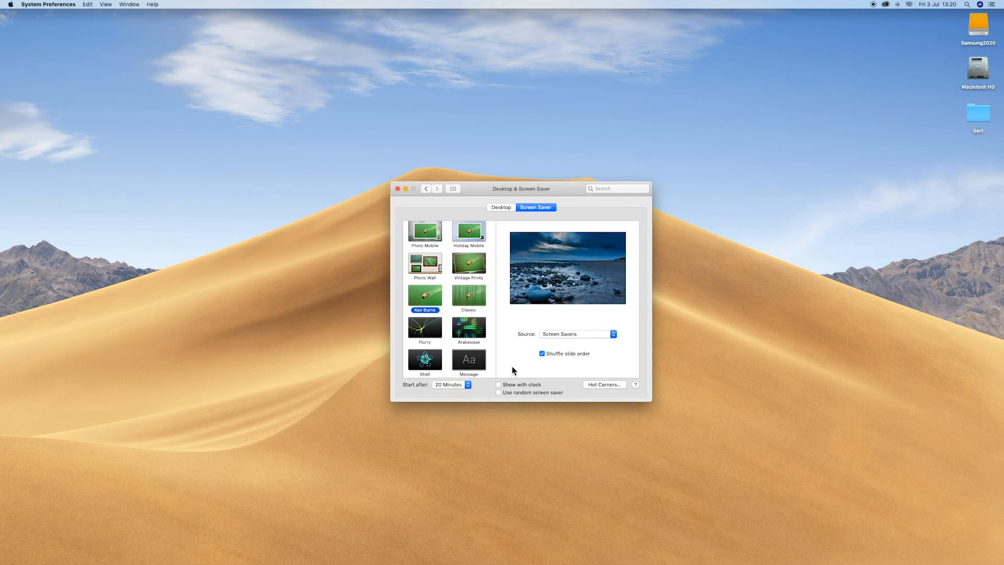